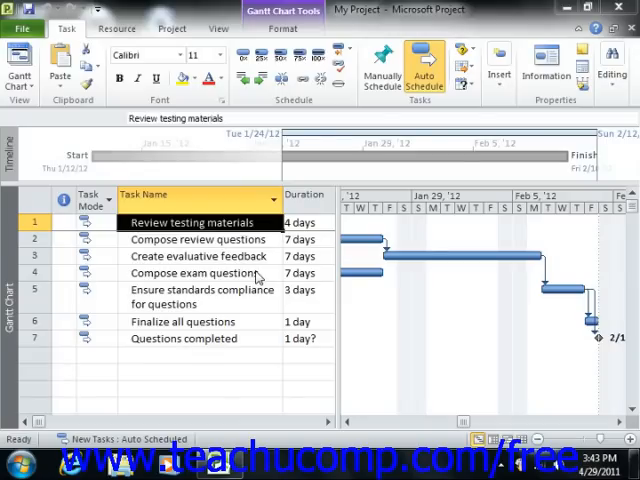
mouse_move(258, 285)
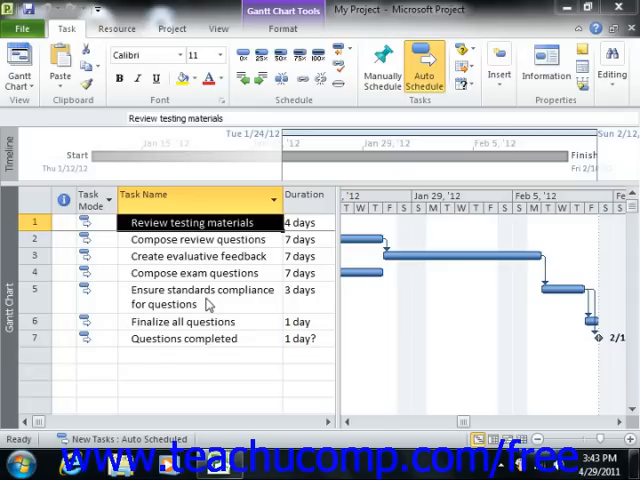
mouse_move(207, 305)
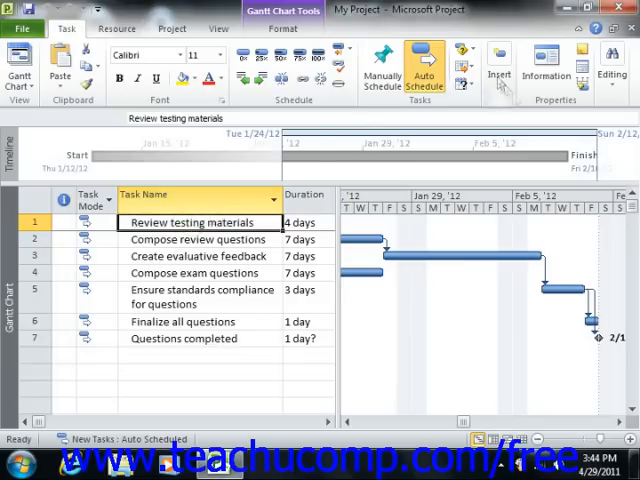
Insert a task above row 1 and name it 'Question creation phase'
left_click(499, 74)
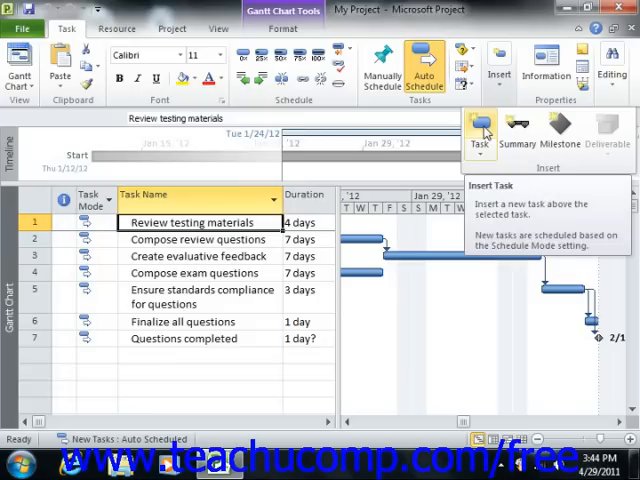
left_click(479, 127)
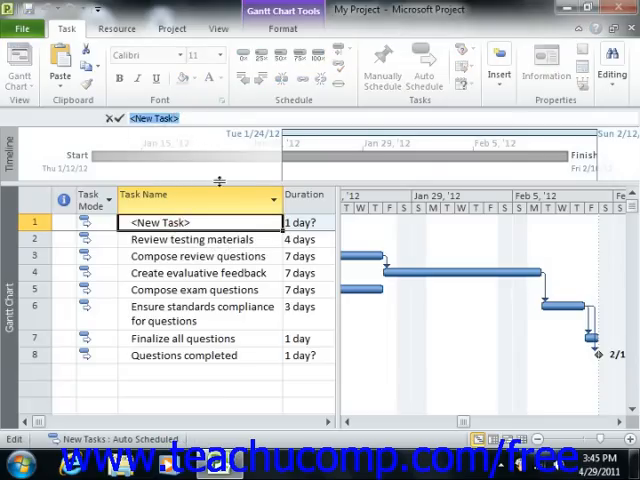
type("Quest")
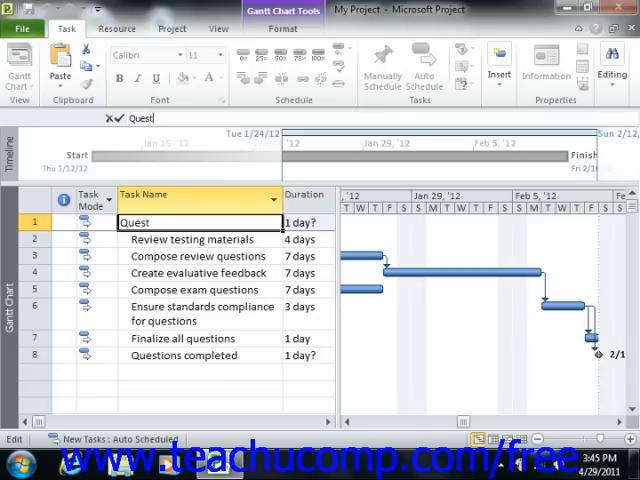
type("Question creation p")
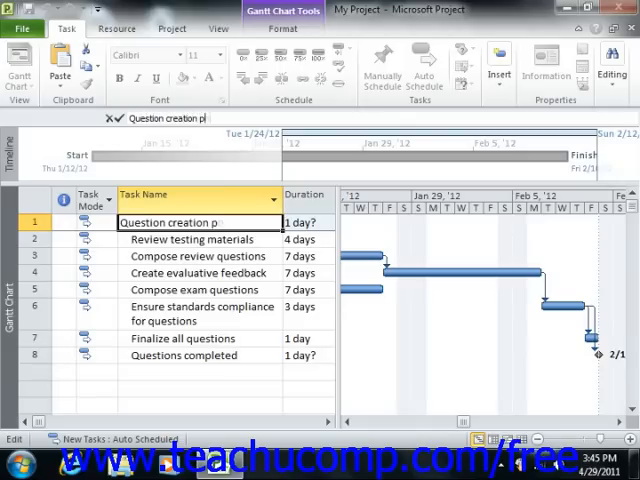
type("hase")
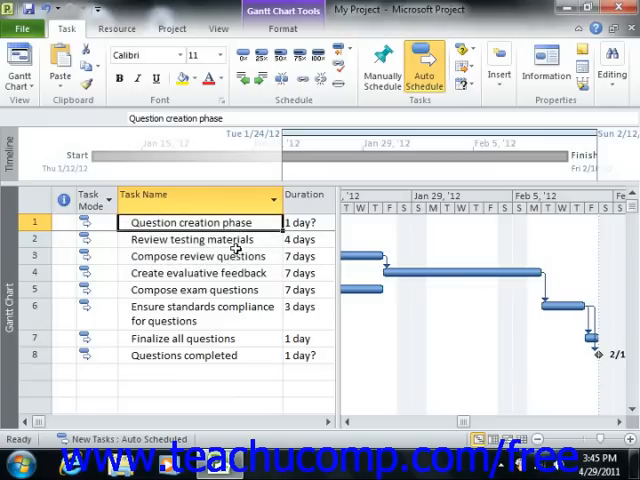
left_click(200, 239)
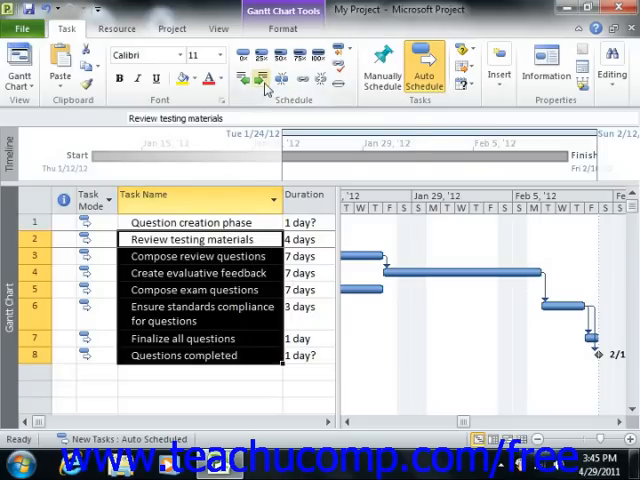
mouse_move(258, 79)
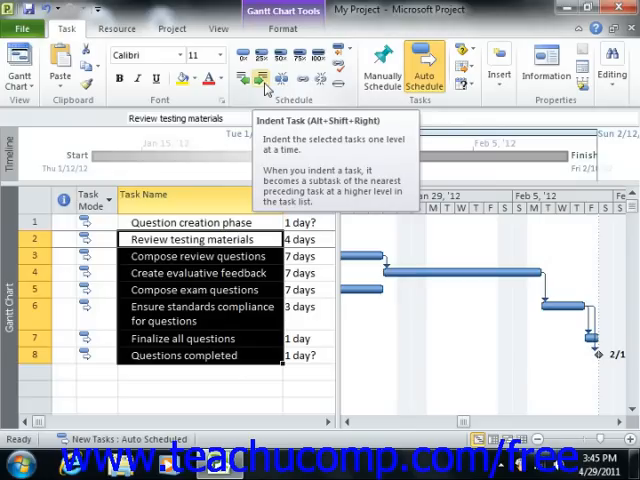
Indent the seven original tasks (rows 2–8) beneath Question creation phase
left_click(244, 78)
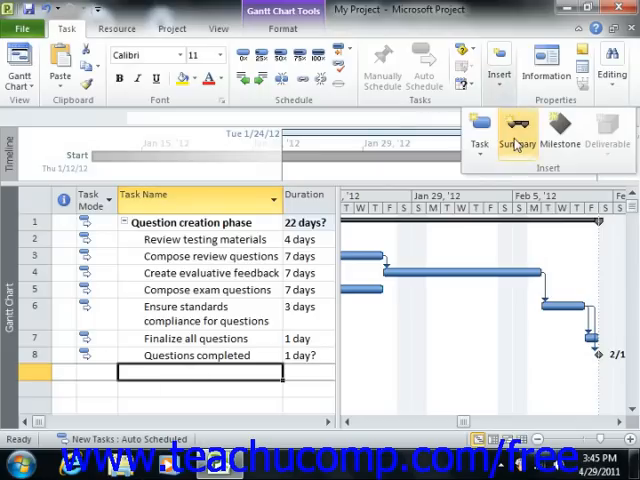
mouse_move(517, 135)
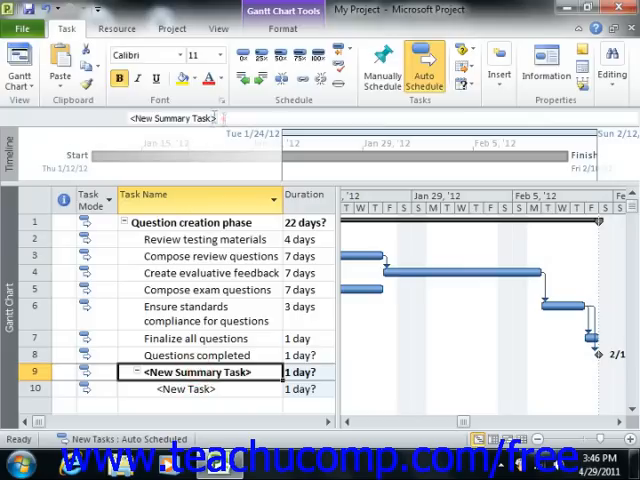
Name the new summary 'Materials creation phase' and enter subtask 'Create review and feedback'
type("Material")
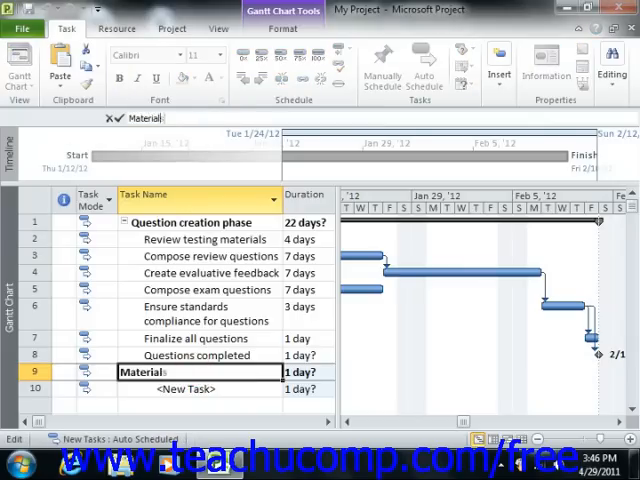
type("creation phase")
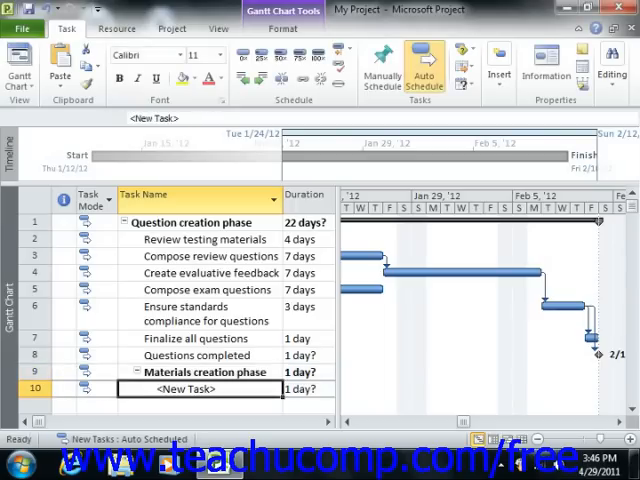
type("Create evaluative feedback")
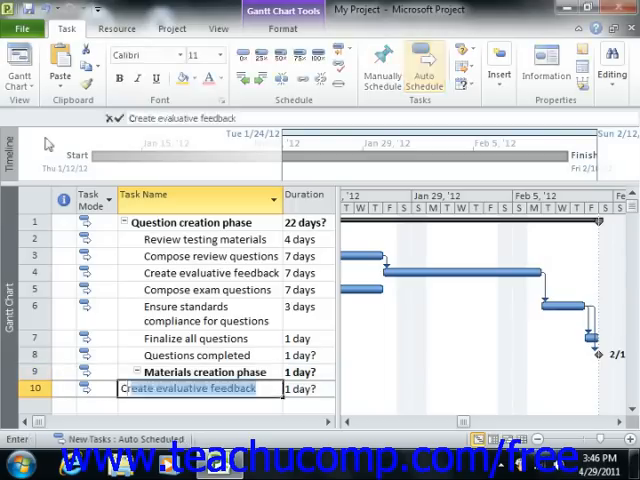
type("Create rev")
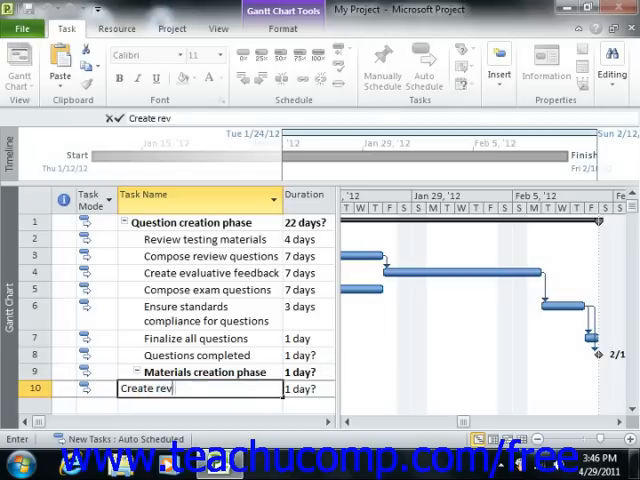
type("iew and feedback")
left_click(200, 405)
type("Create exam")
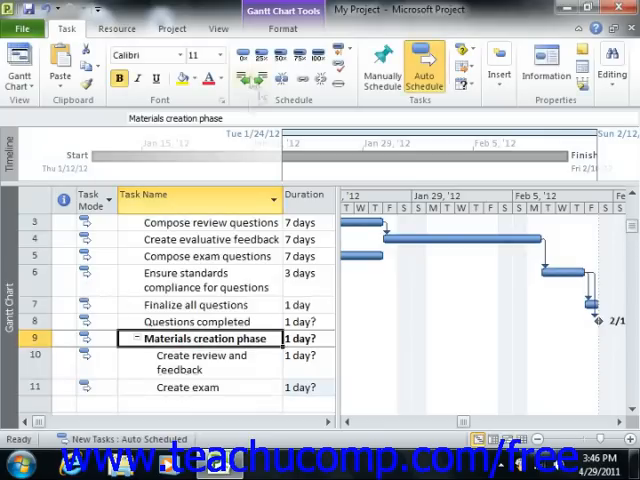
mouse_move(249, 79)
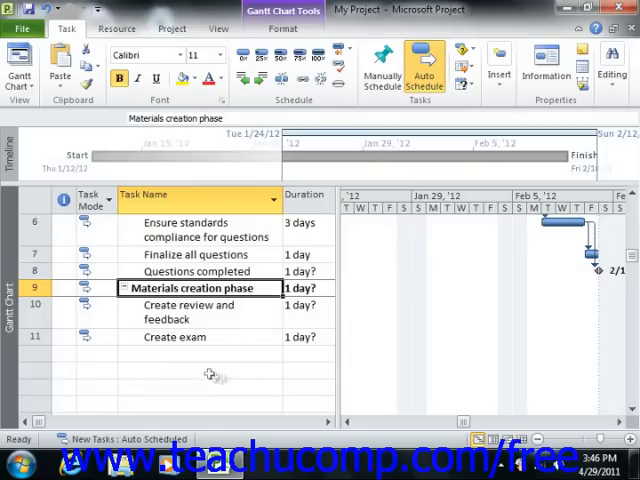
Add a task named 'New task' in the empty row below Create exam
left_click(199, 353)
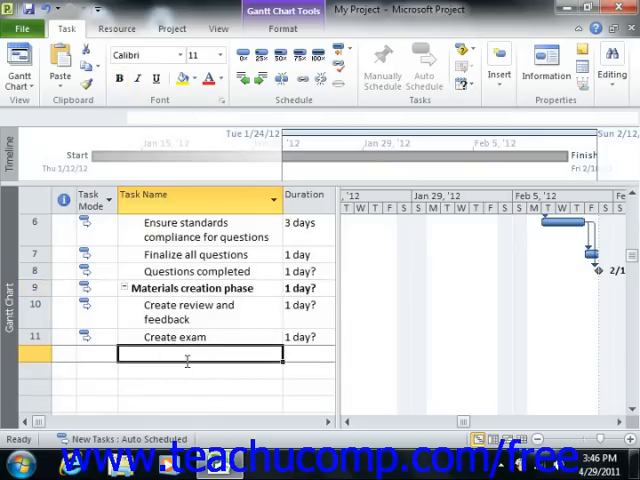
type("New task")
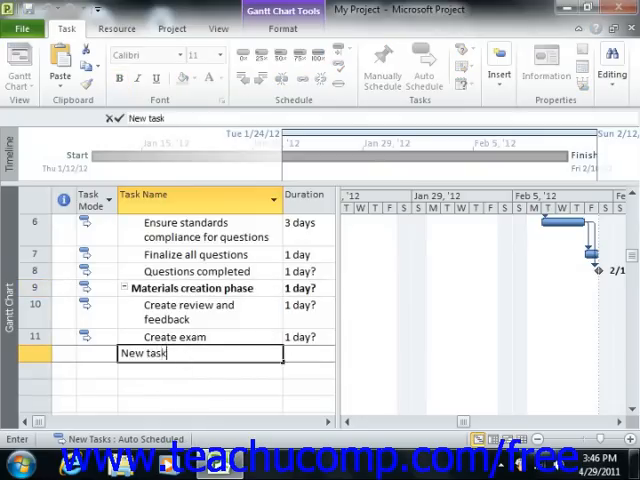
key("enter")
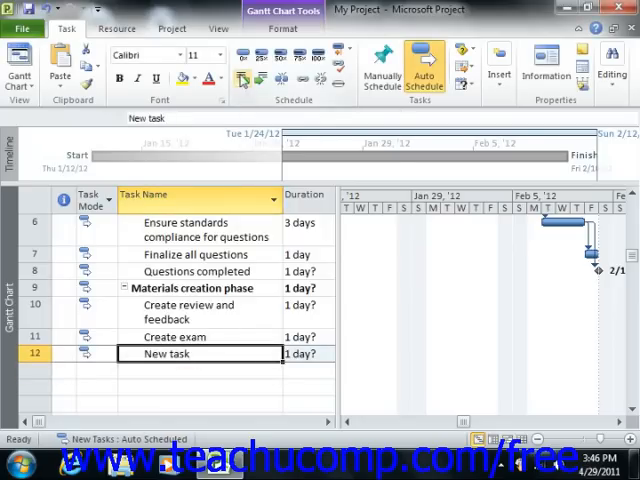
mouse_move(242, 78)
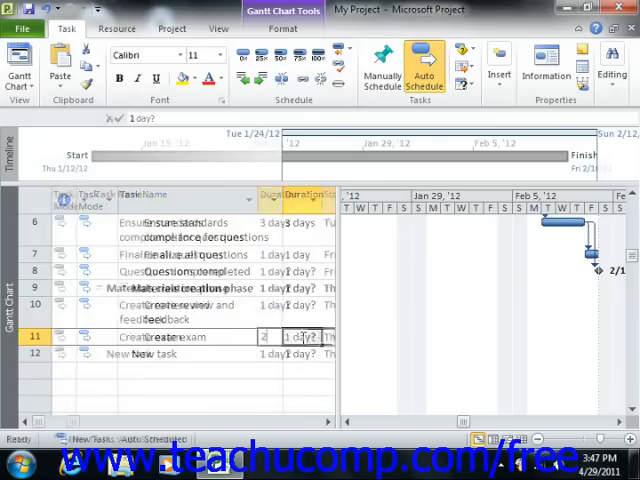
Set Create exam's duration to 2 days, then select Finalize all questions for linking
type("2 days")
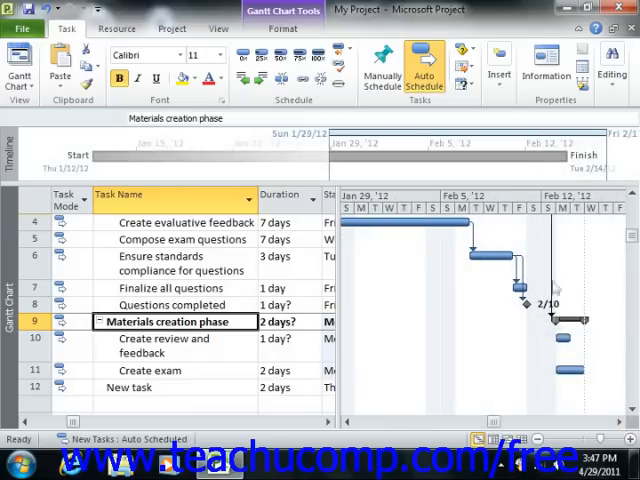
mouse_move(549, 336)
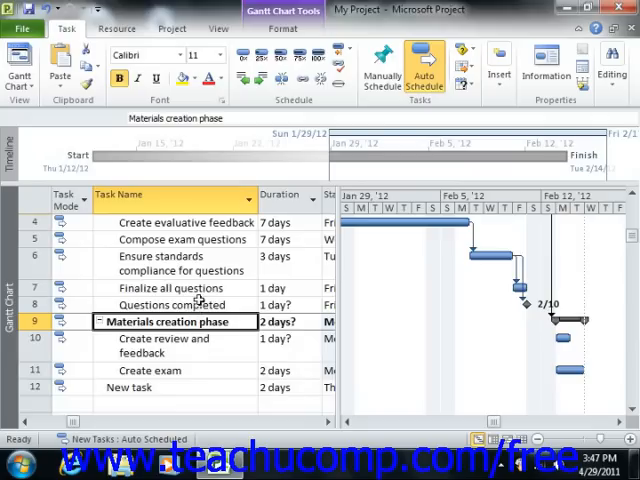
left_click(175, 288)
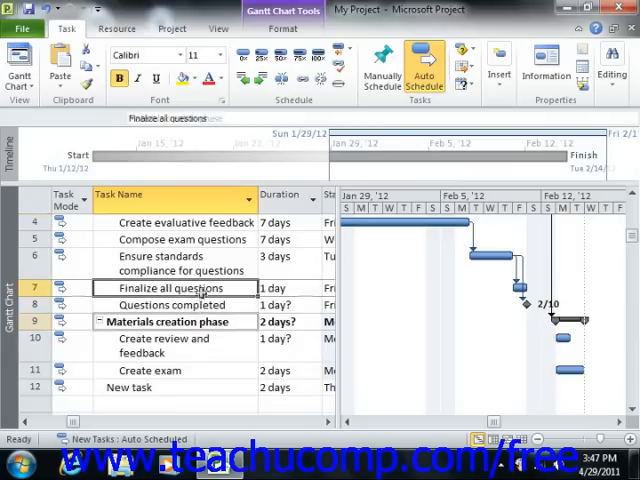